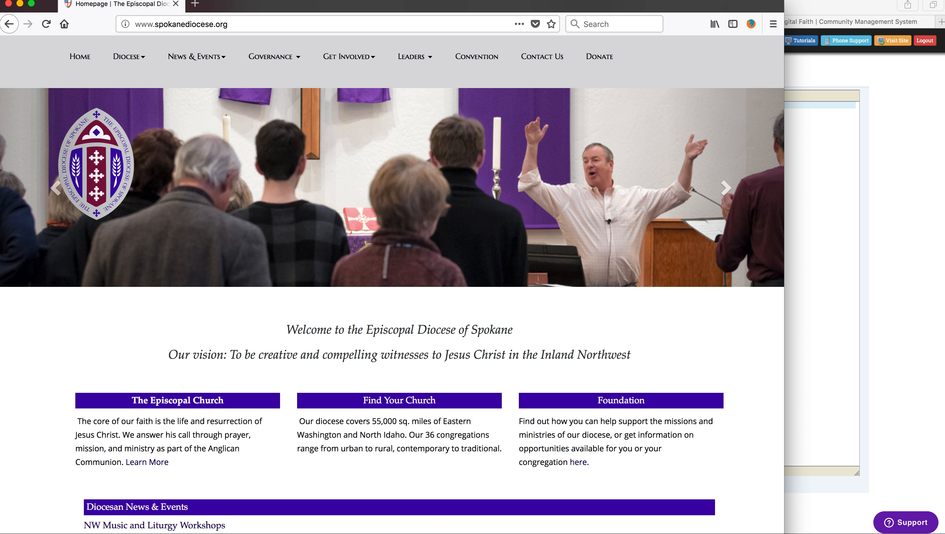
# Open the Inspector on the paragraph below The Episcopal Church heading
pyautogui.click(772, 24)
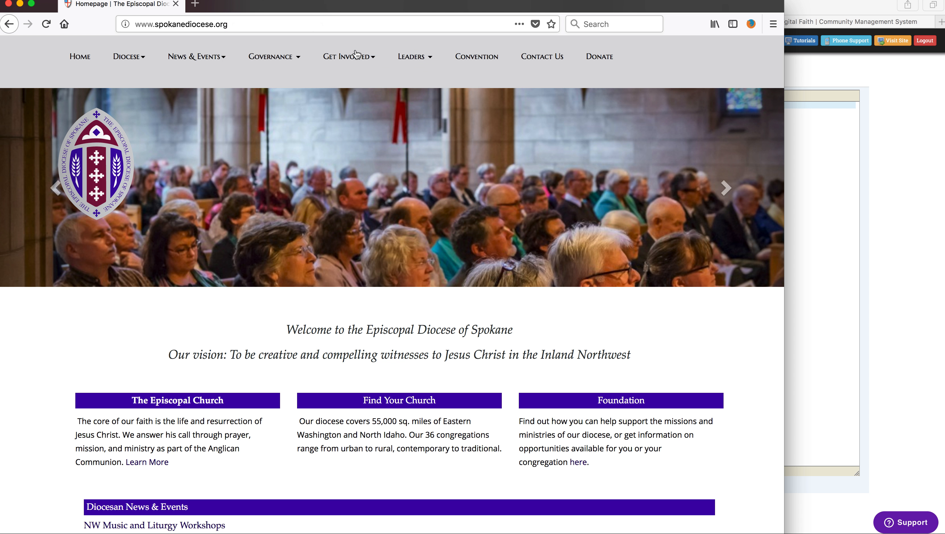
pyautogui.click(349, 57)
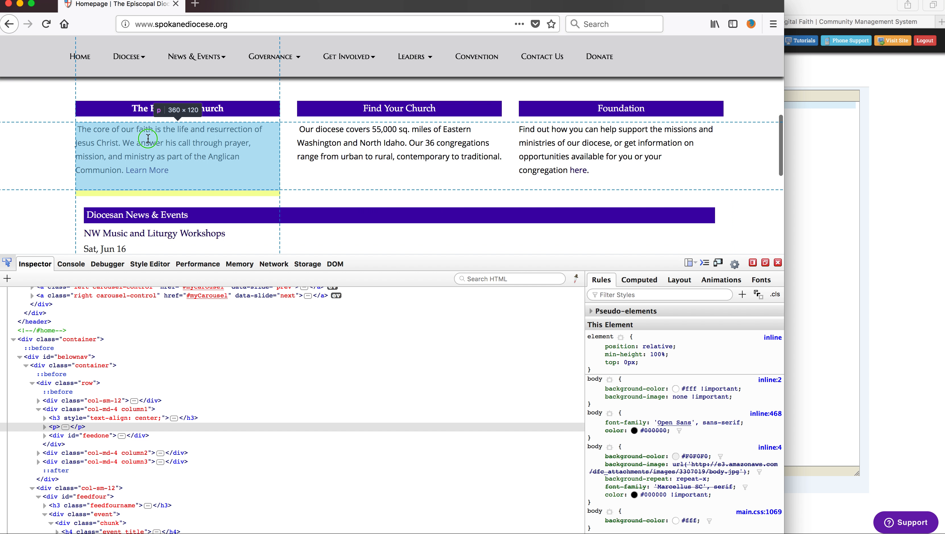
# Bring the head's stylesheet link and style tags into view in the HTML pane
pyautogui.rightClick(148, 139)
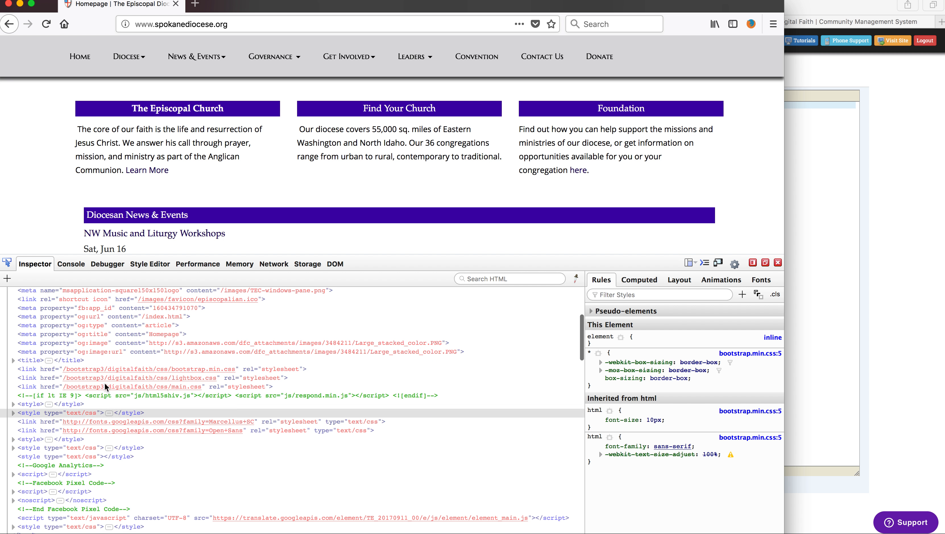
# Select the main.css link, then expand the head's last inline style block showing Facebook dialog CSS
pyautogui.click(162, 370)
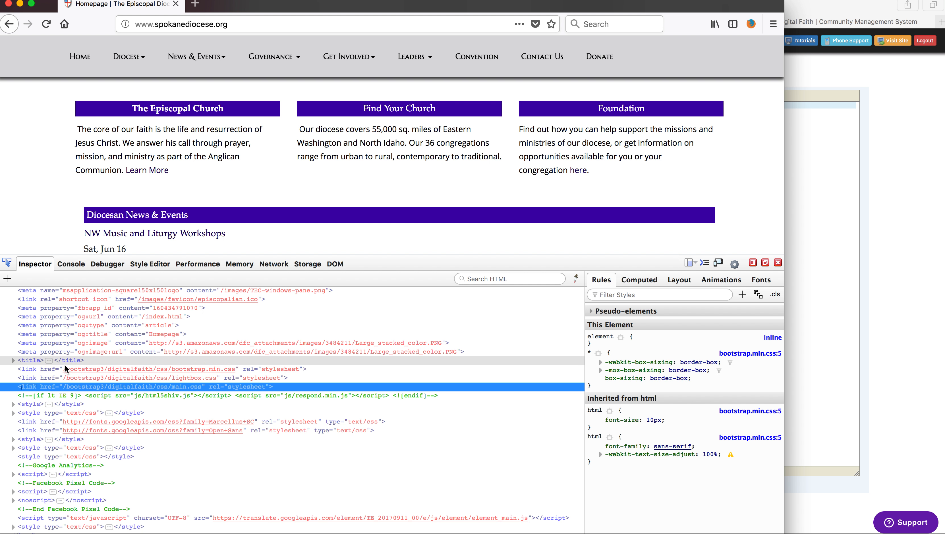
pyautogui.scroll(-3)
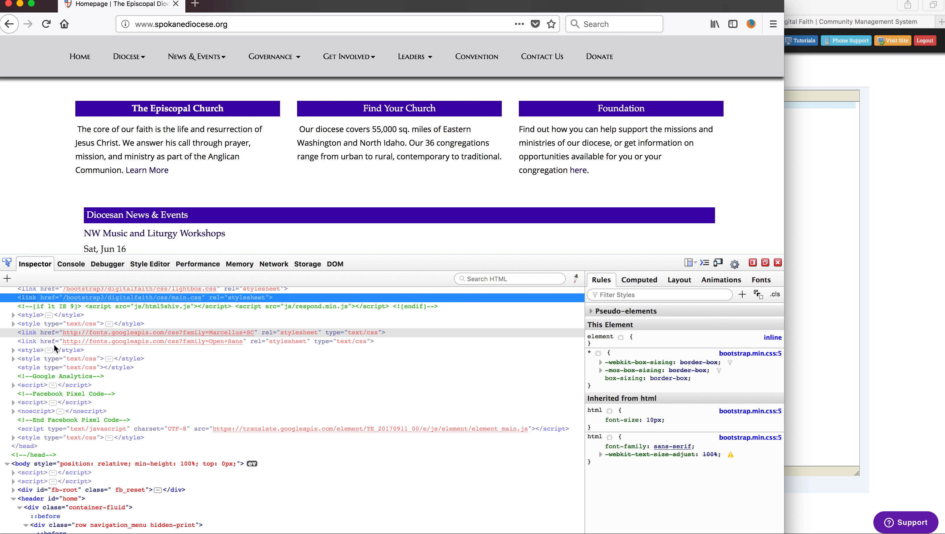
pyautogui.scroll(-3)
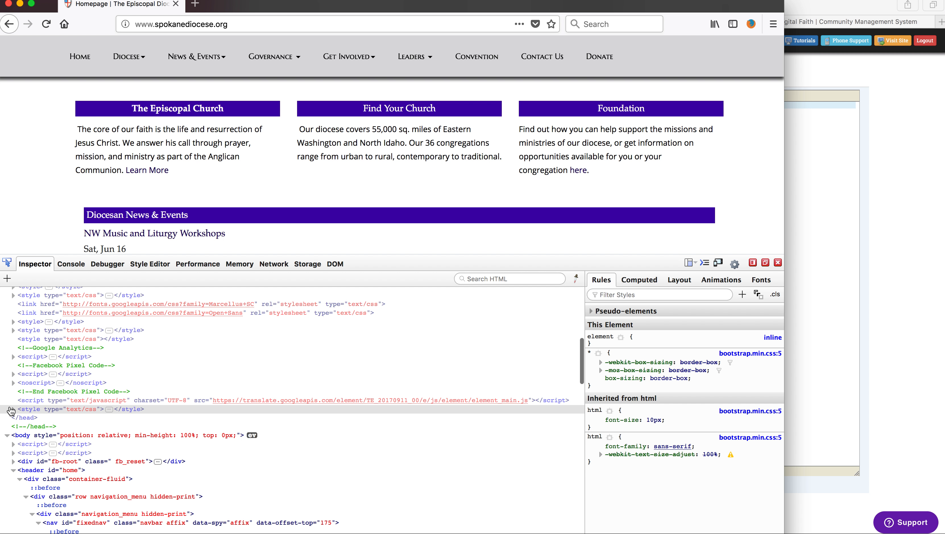
pyautogui.click(11, 409)
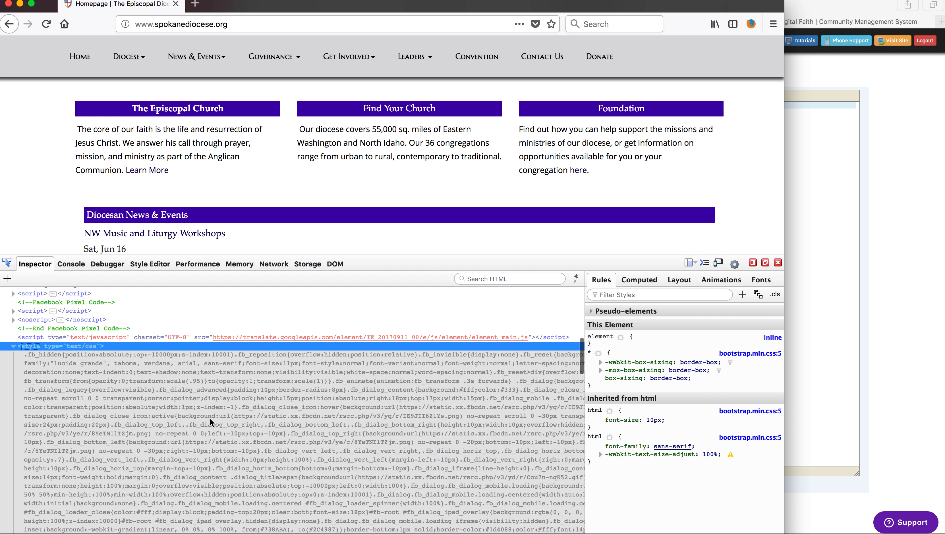